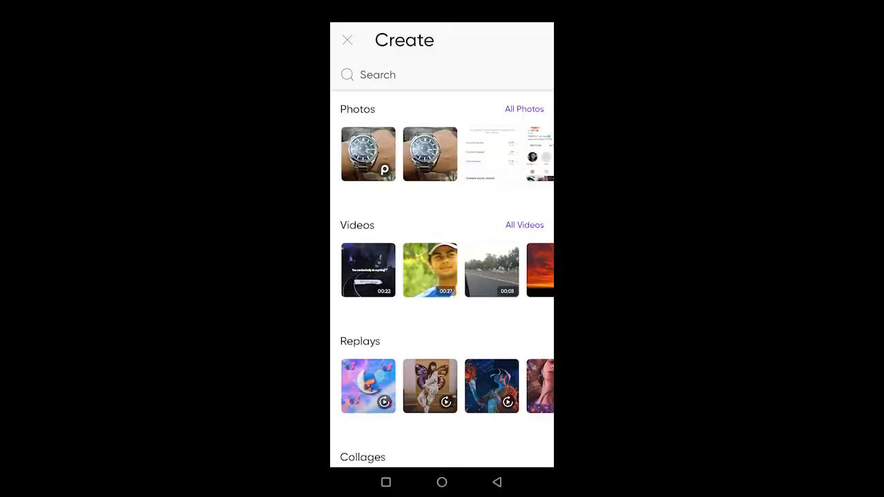
click(347, 40)
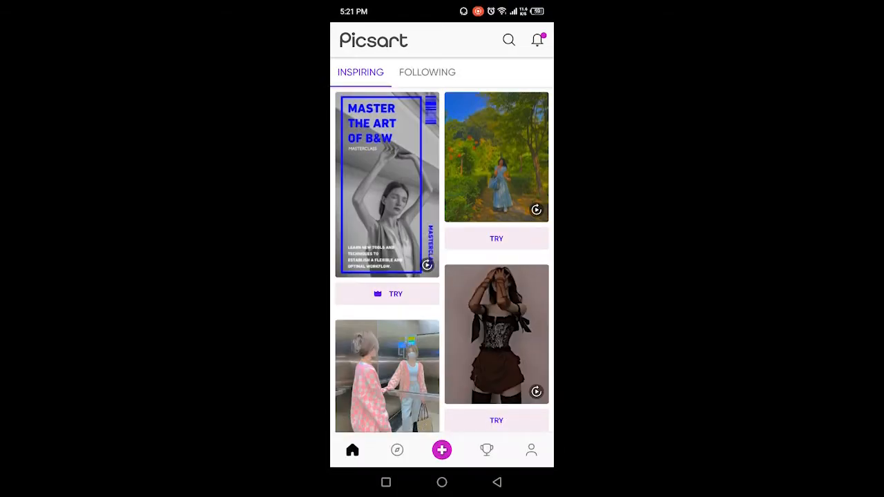
click(441, 451)
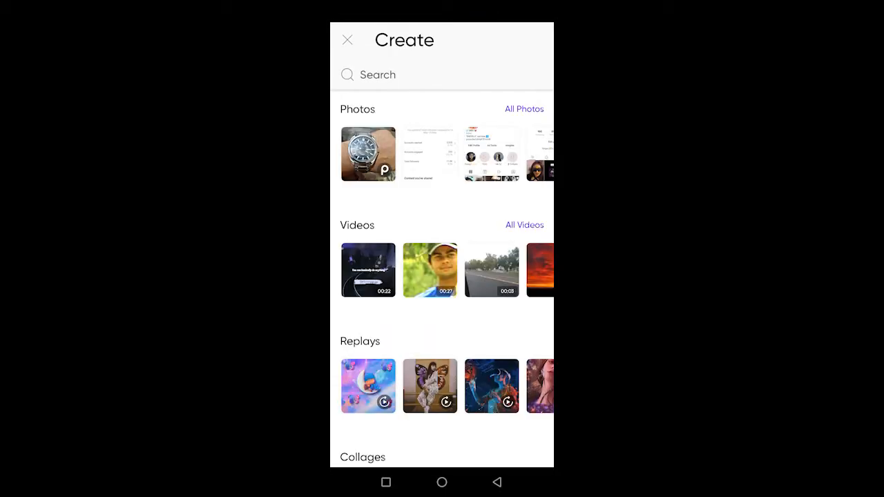